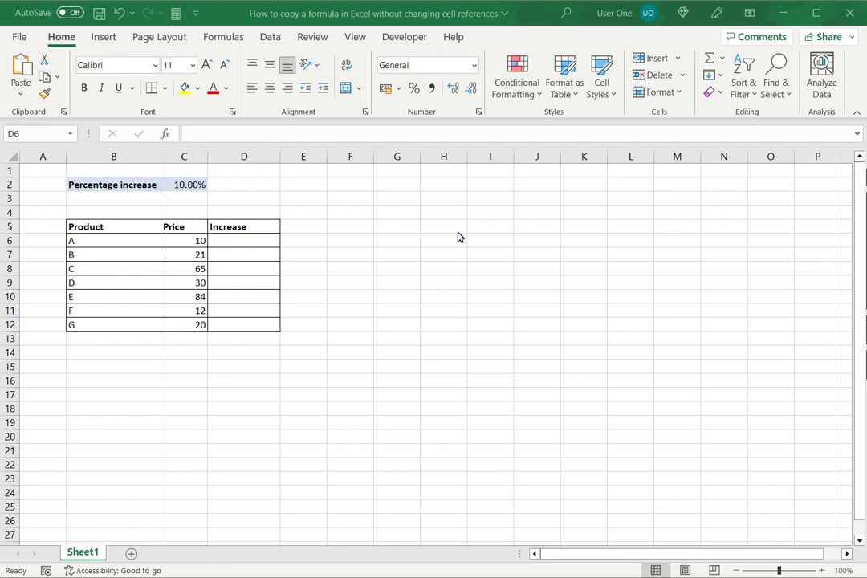
{"action": "mouse_move", "coordinate": [402, 238]}
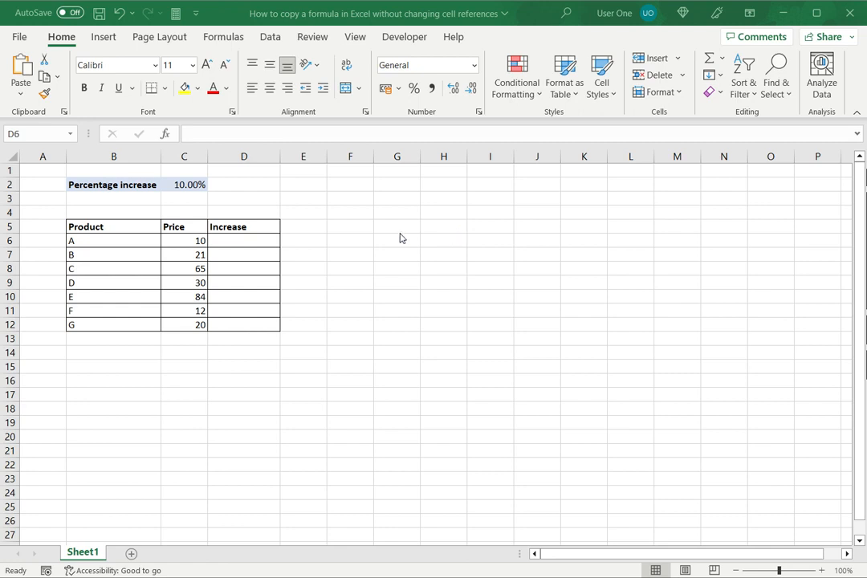
Step: Enter =C6+(C2*C6) in D6 for product A's price plus the C2 rate
{"action": "left_click", "coordinate": [243, 241]}
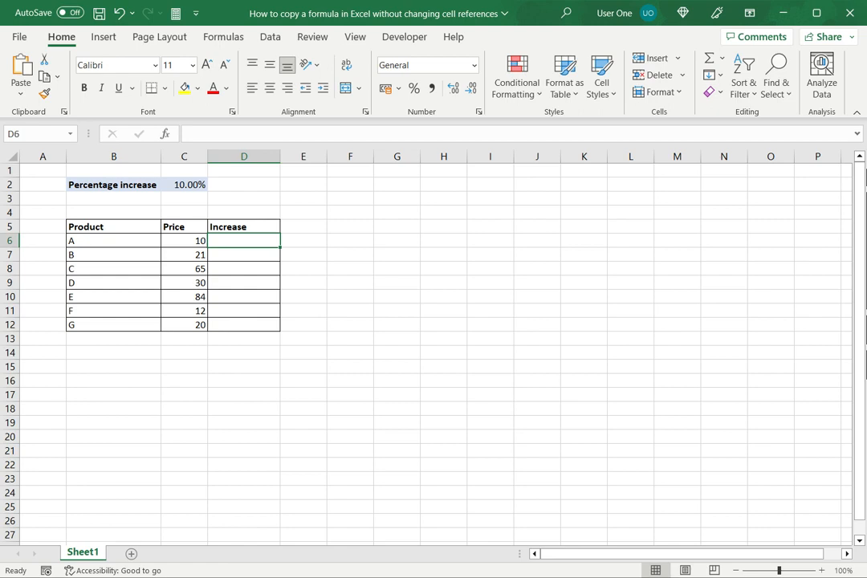
{"action": "type", "text": "="}
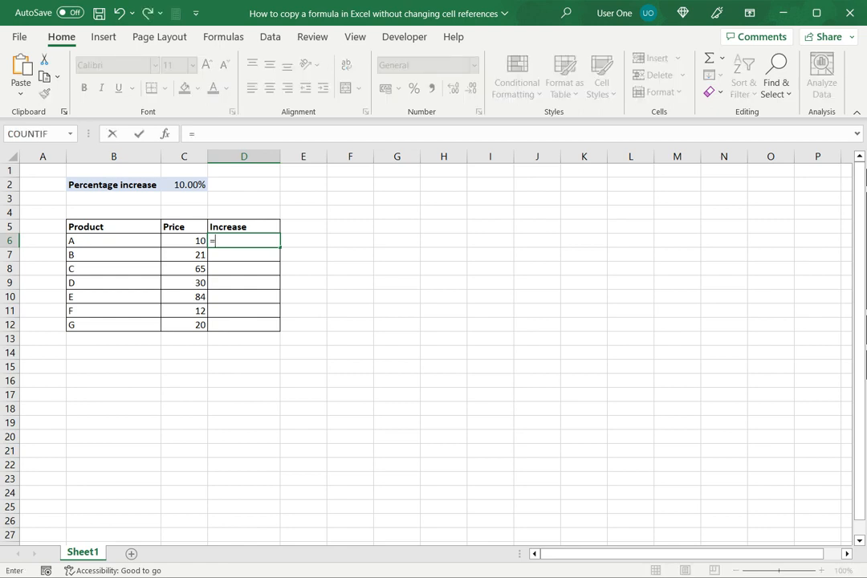
{"action": "left_click", "coordinate": [184, 241]}
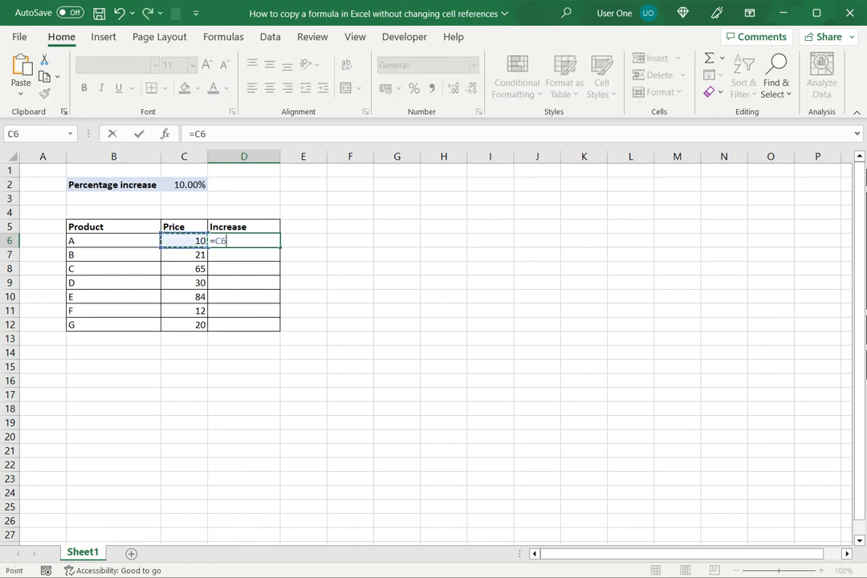
{"action": "type", "text": "+("}
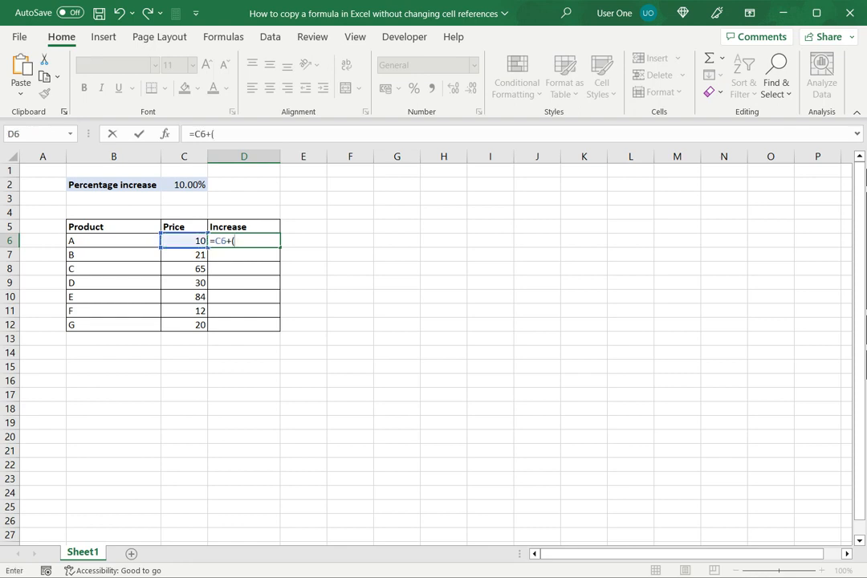
{"action": "left_click", "coordinate": [190, 185]}
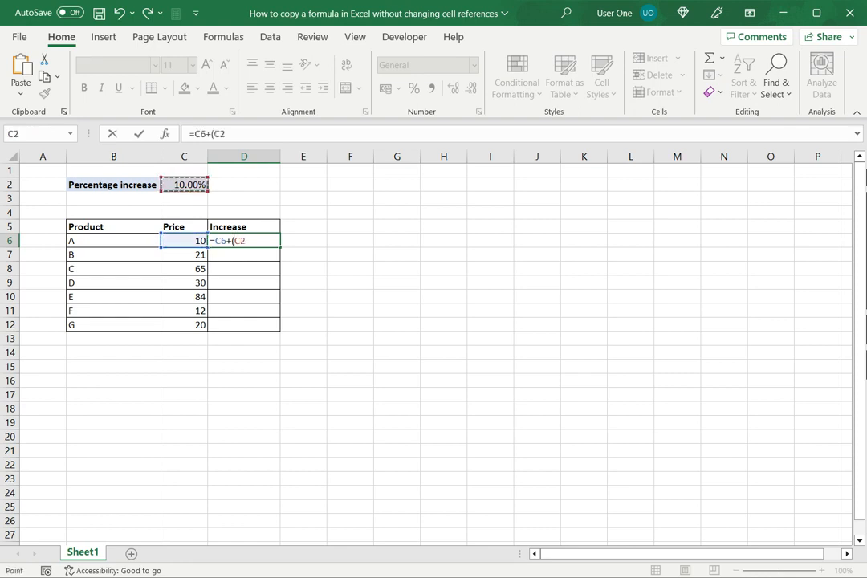
{"action": "type", "text": "*"}
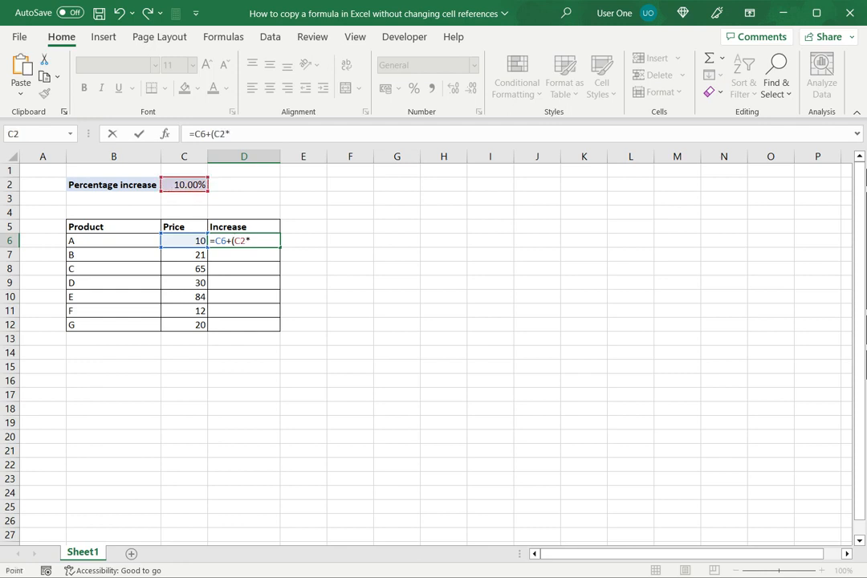
{"action": "type", "text": "C6)"}
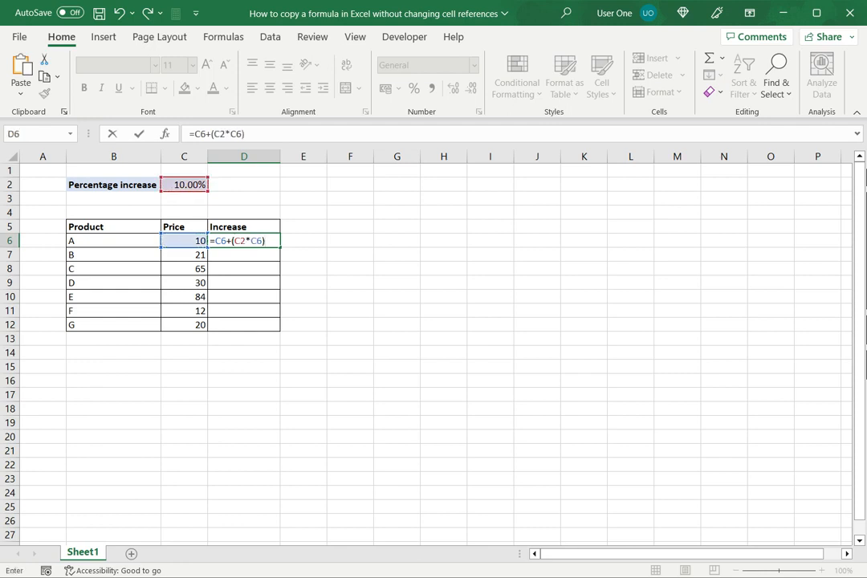
{"action": "key", "text": "Enter"}
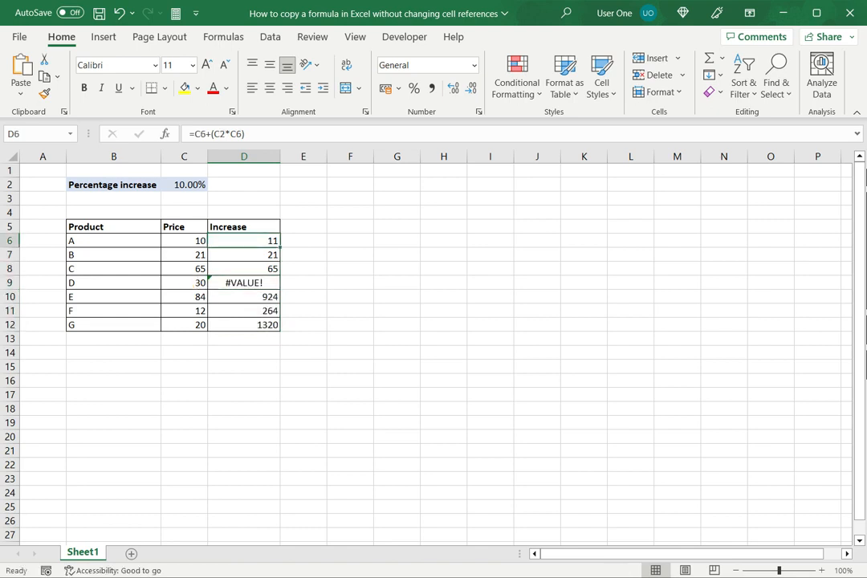
{"action": "left_click", "coordinate": [243, 254]}
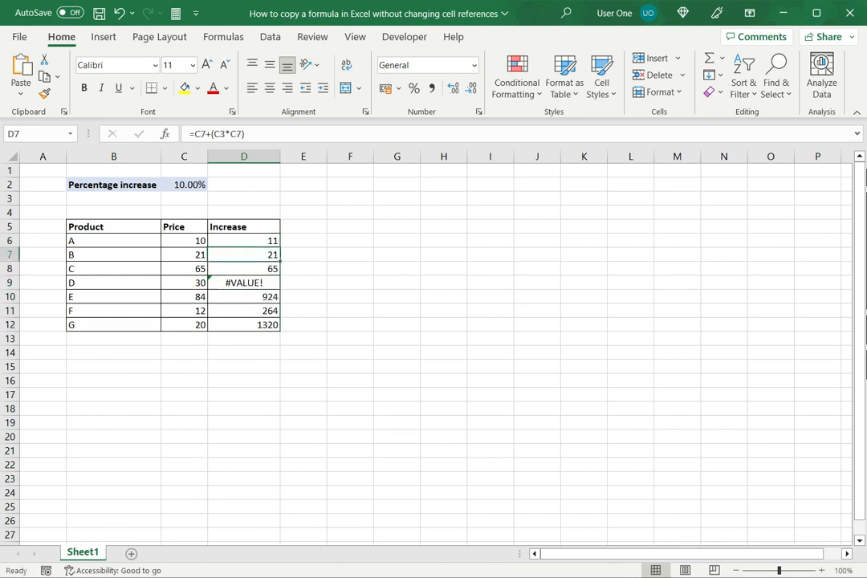
{"action": "left_click", "coordinate": [243, 268]}
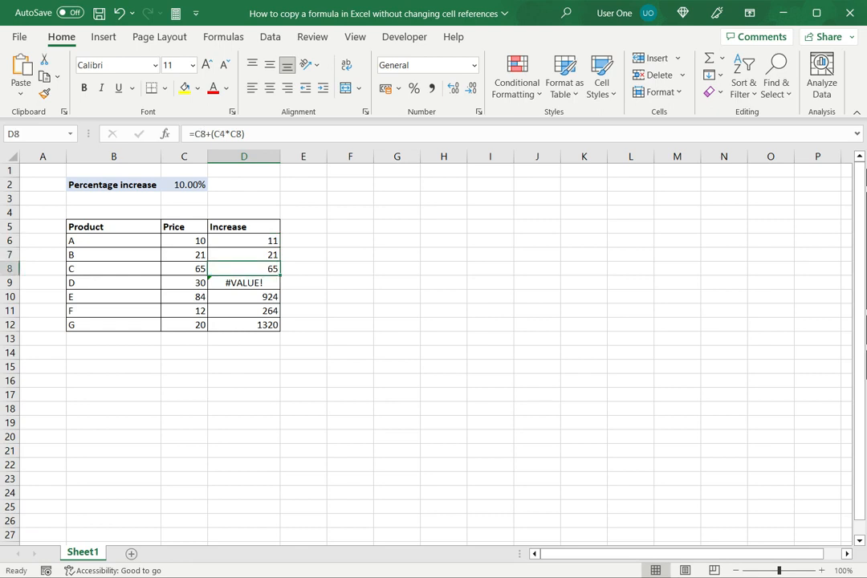
{"action": "left_click", "coordinate": [244, 240]}
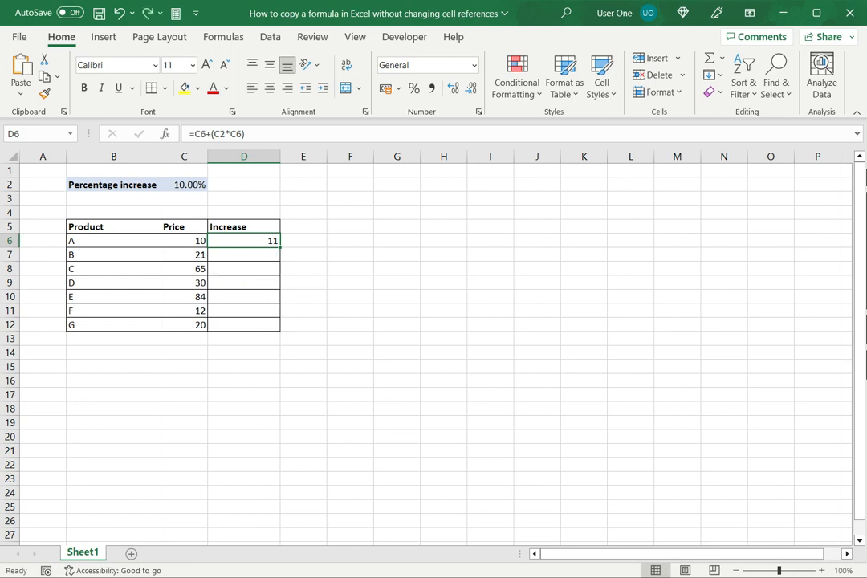
{"action": "mouse_move", "coordinate": [244, 155]}
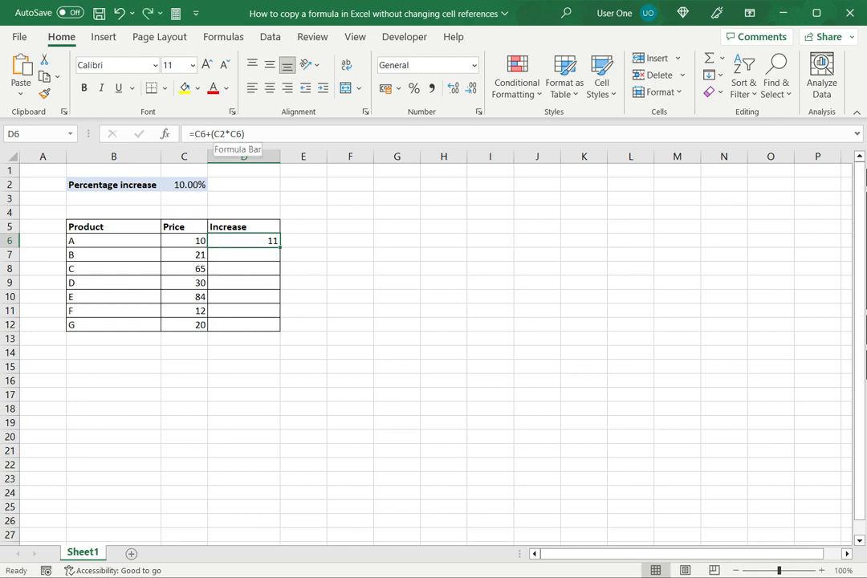
Step: Change D6's formula to =C6+($C$2*C6) with an absolute rate reference
{"action": "double_click", "coordinate": [243, 240]}
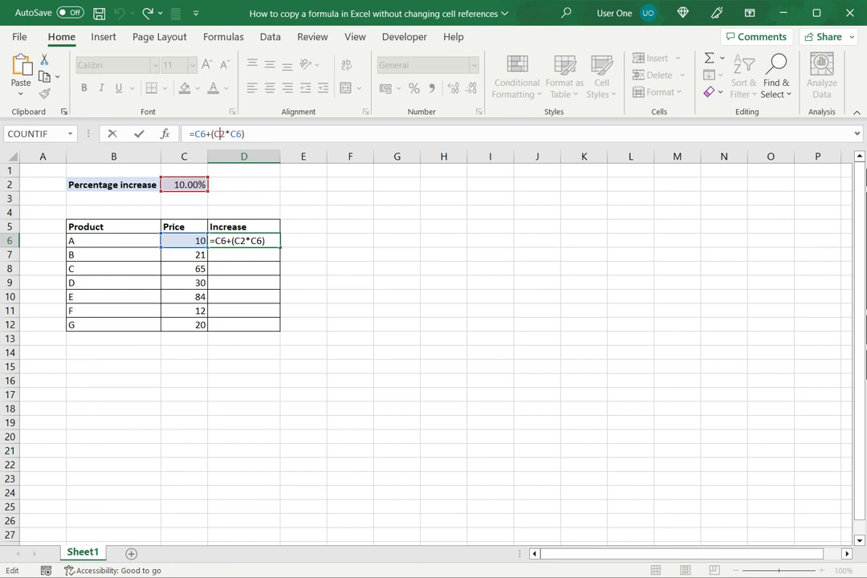
{"action": "key", "text": "F4"}
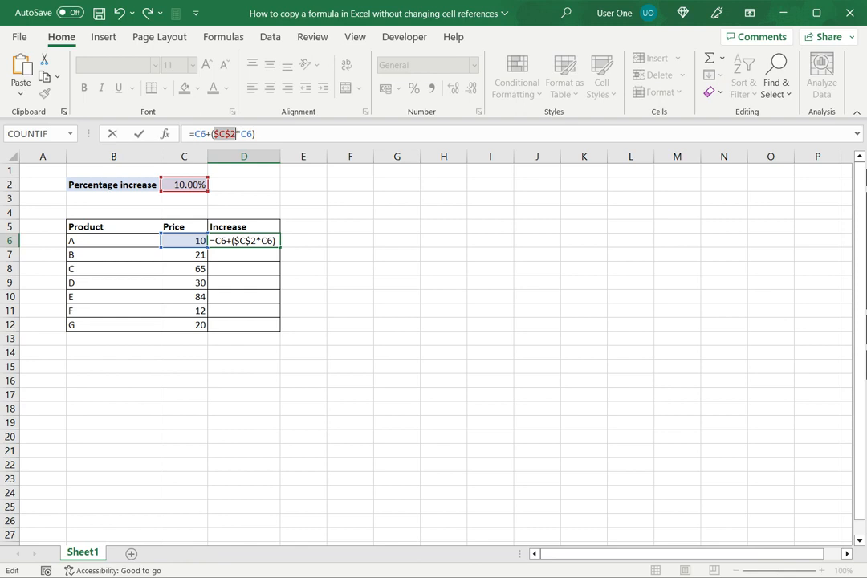
{"action": "key", "text": "Enter"}
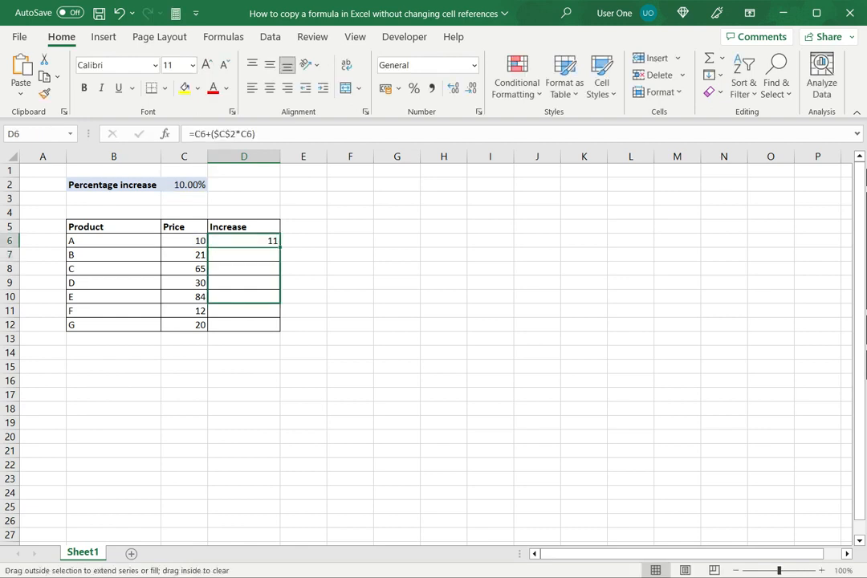
Step: Fill D6's formula down to D12 and check product D's copied formula in D9
{"action": "left_click_drag", "start_coordinate": [244, 240], "coordinate": [244, 324]}
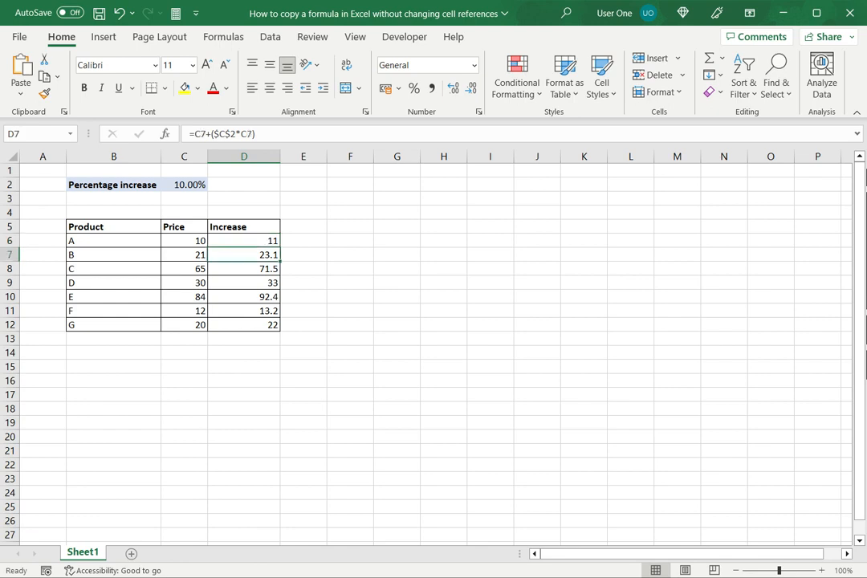
{"action": "left_click", "coordinate": [244, 283]}
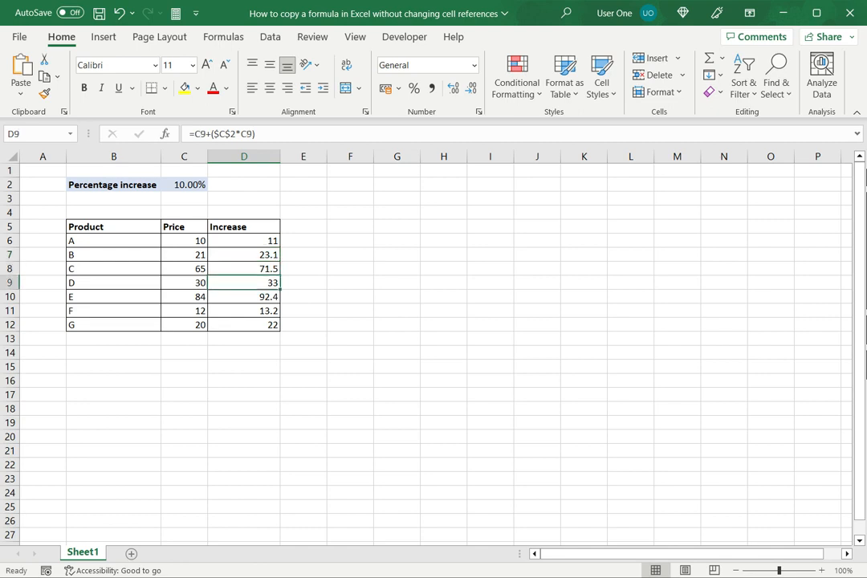